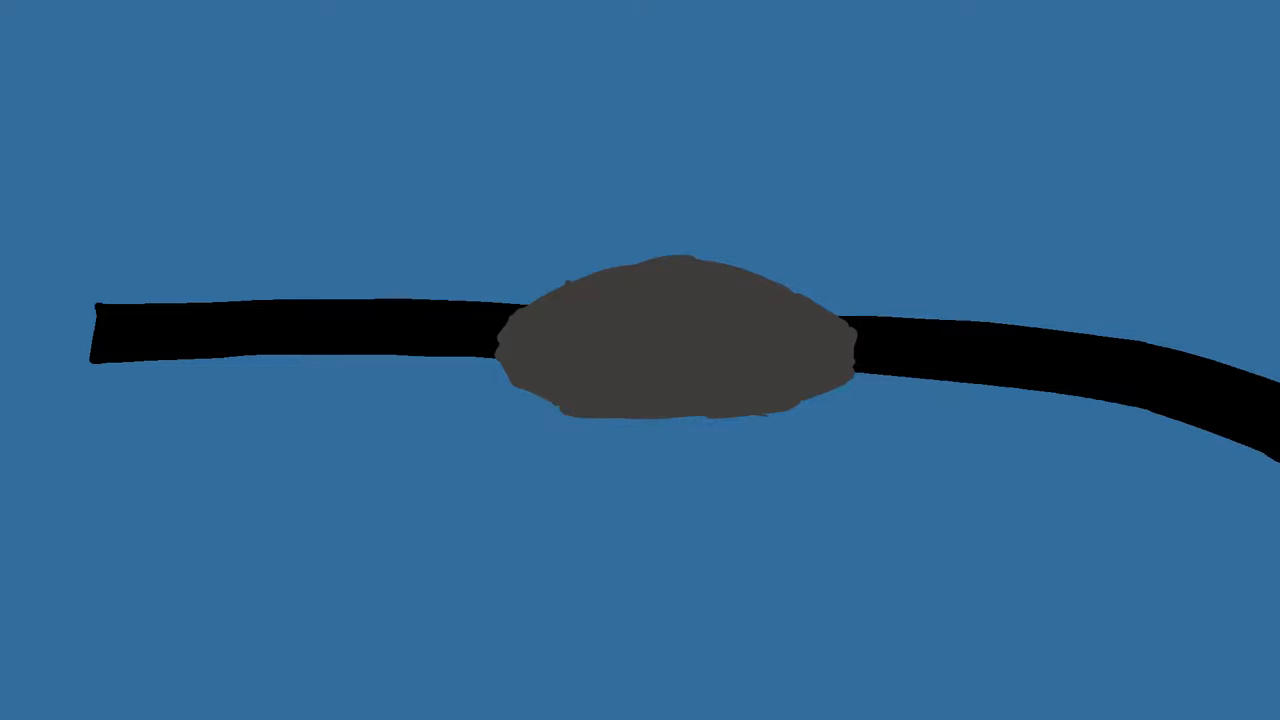
Handwrite 'Messy' in purple above the grey splice with a curved arrow pointing to it.
left_click_drag(370, 110, 740, 230)
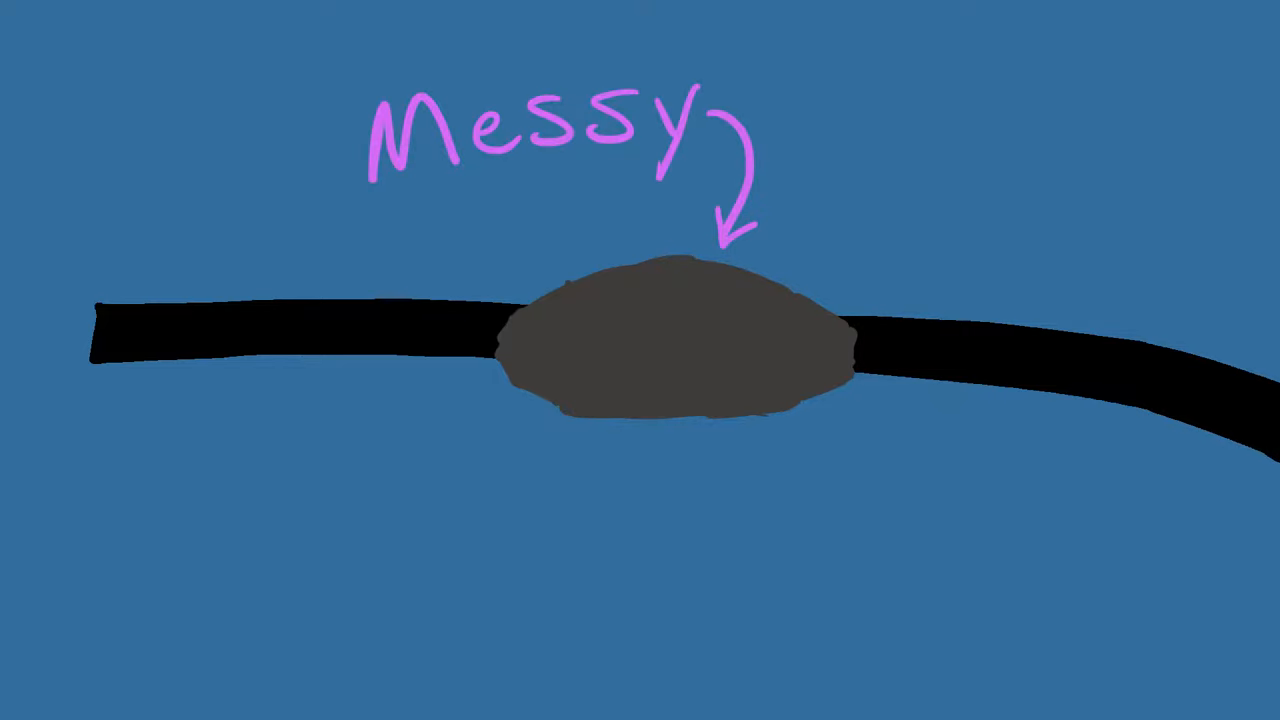